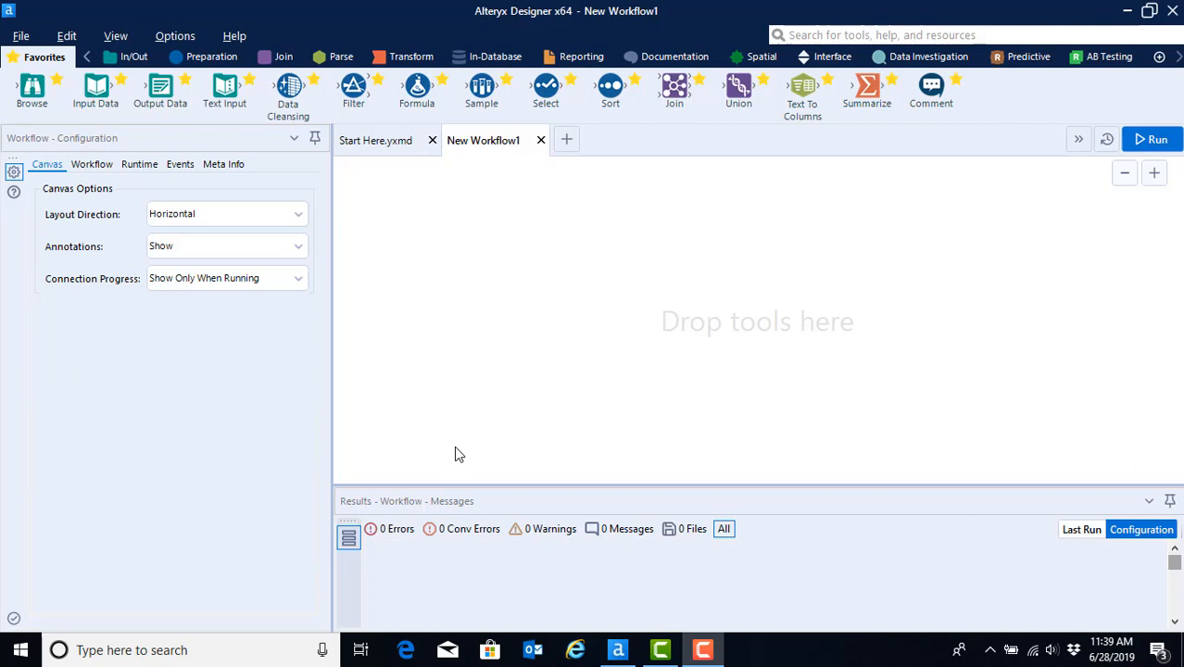
{"action": "mouse_move", "coordinate": [448, 417]}
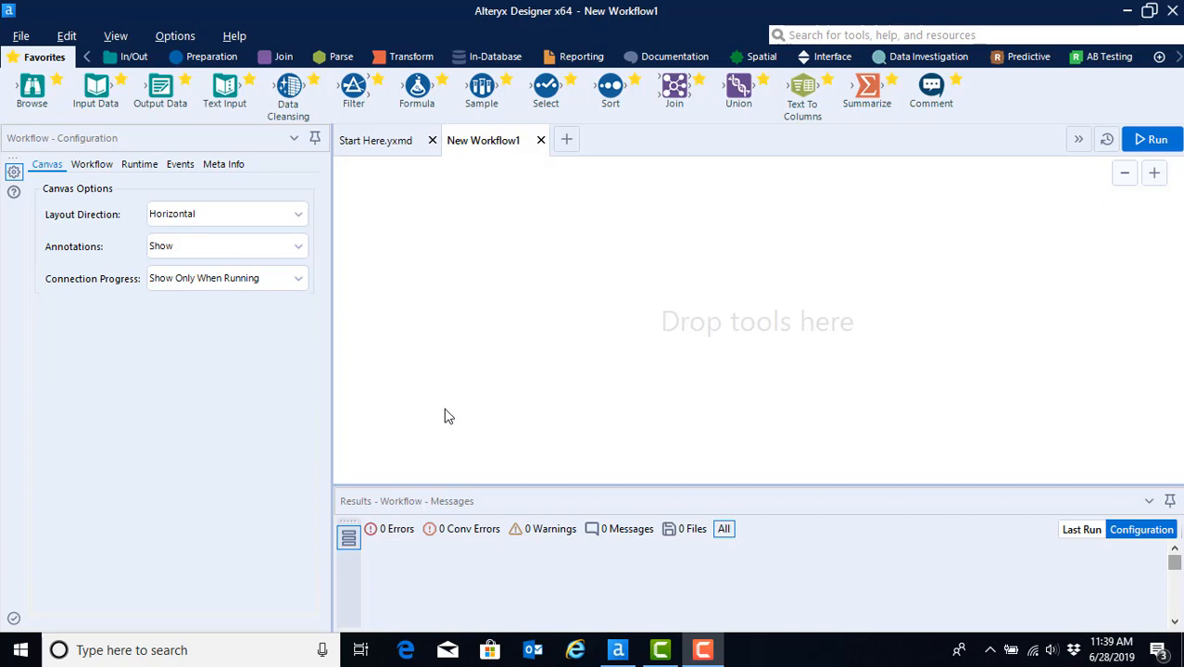
{"action": "mouse_move", "coordinate": [422, 372]}
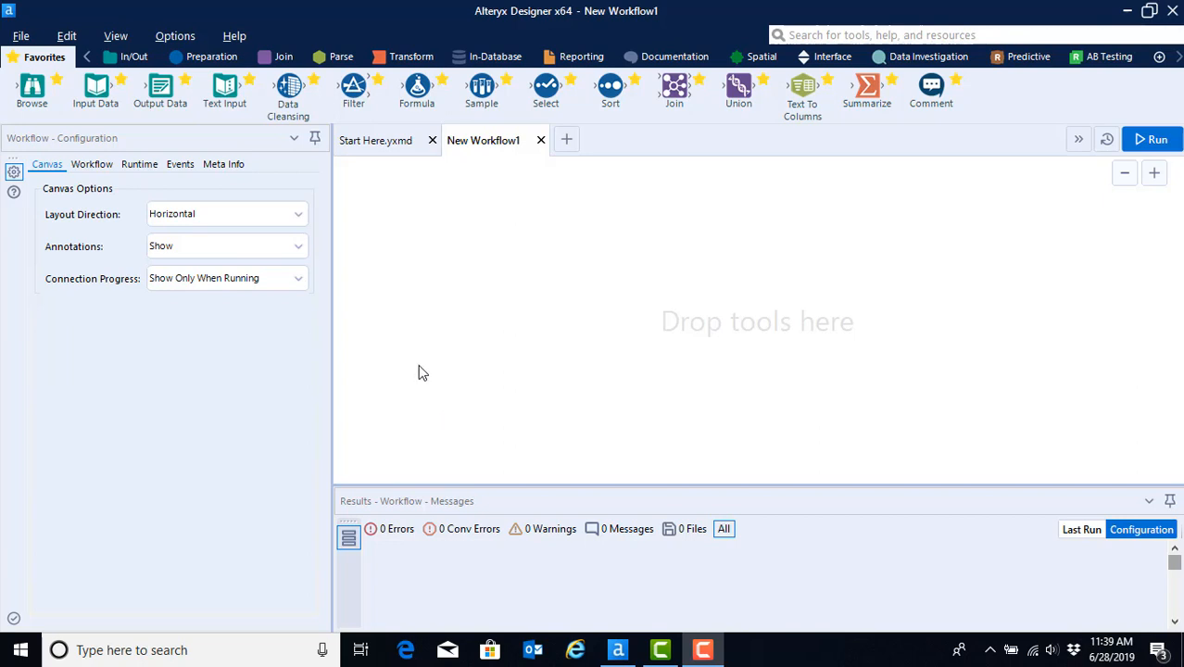
{"action": "mouse_move", "coordinate": [429, 376]}
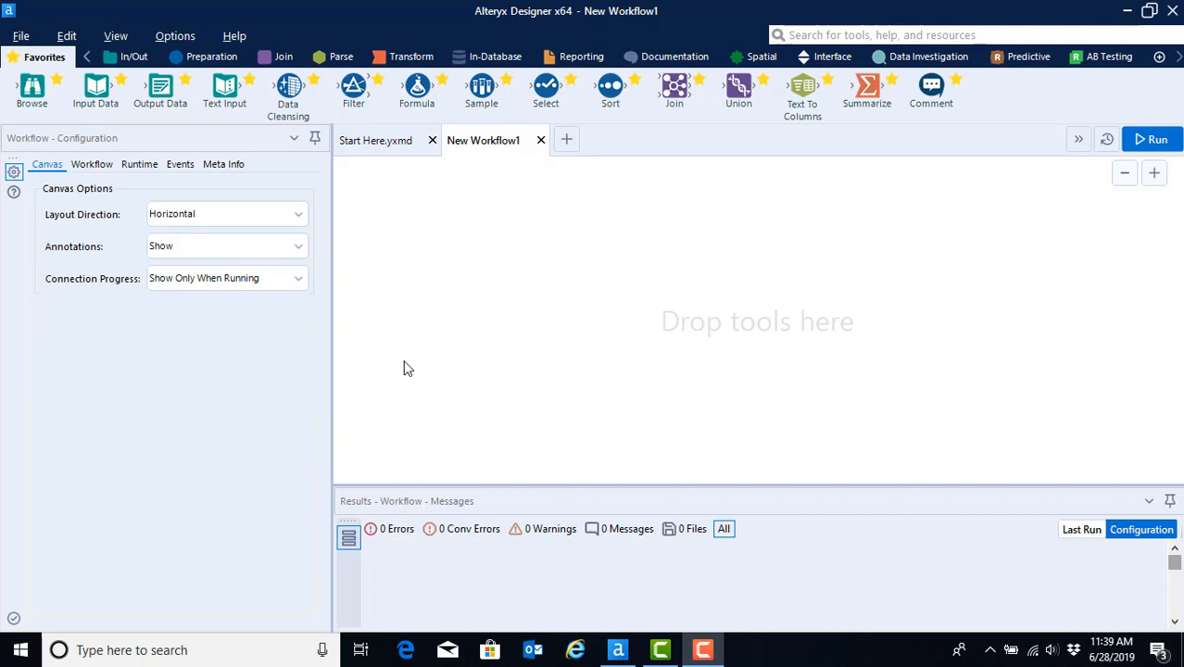
{"action": "mouse_move", "coordinate": [430, 326]}
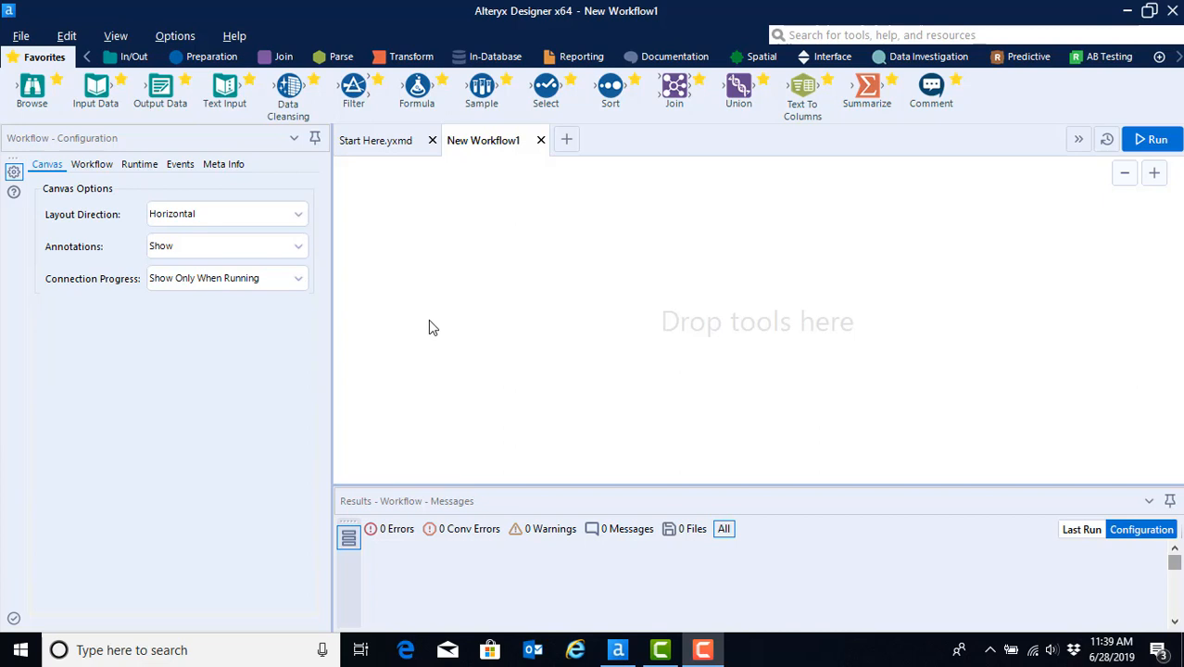
{"action": "mouse_move", "coordinate": [389, 296]}
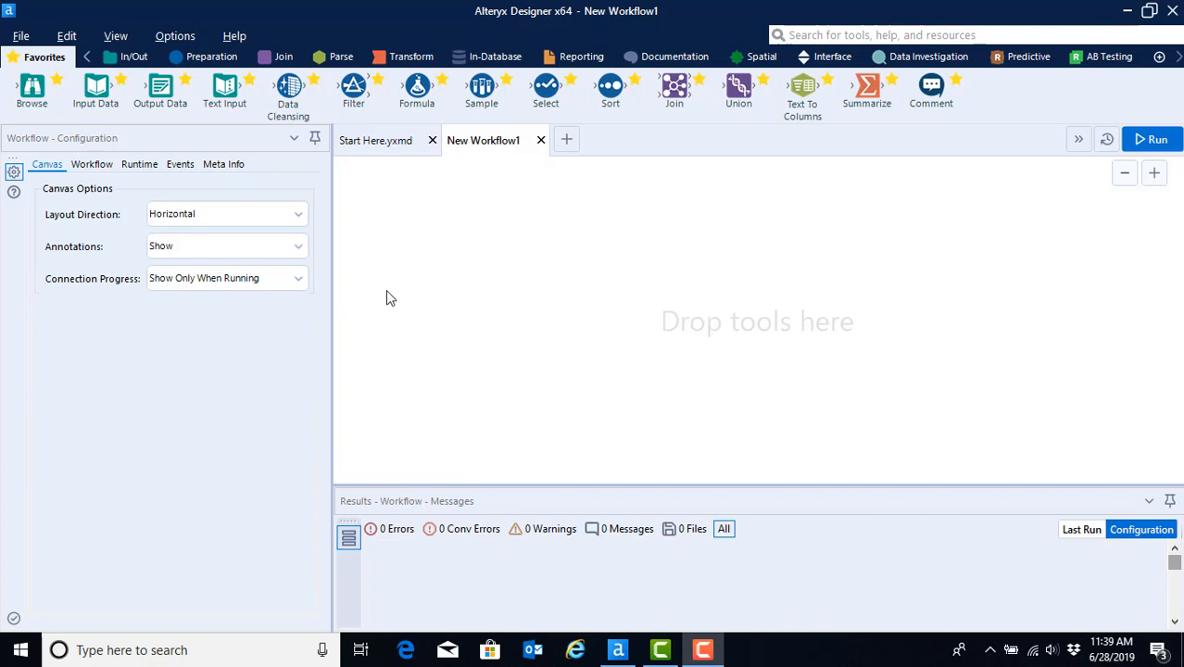
{"action": "mouse_move", "coordinate": [415, 306]}
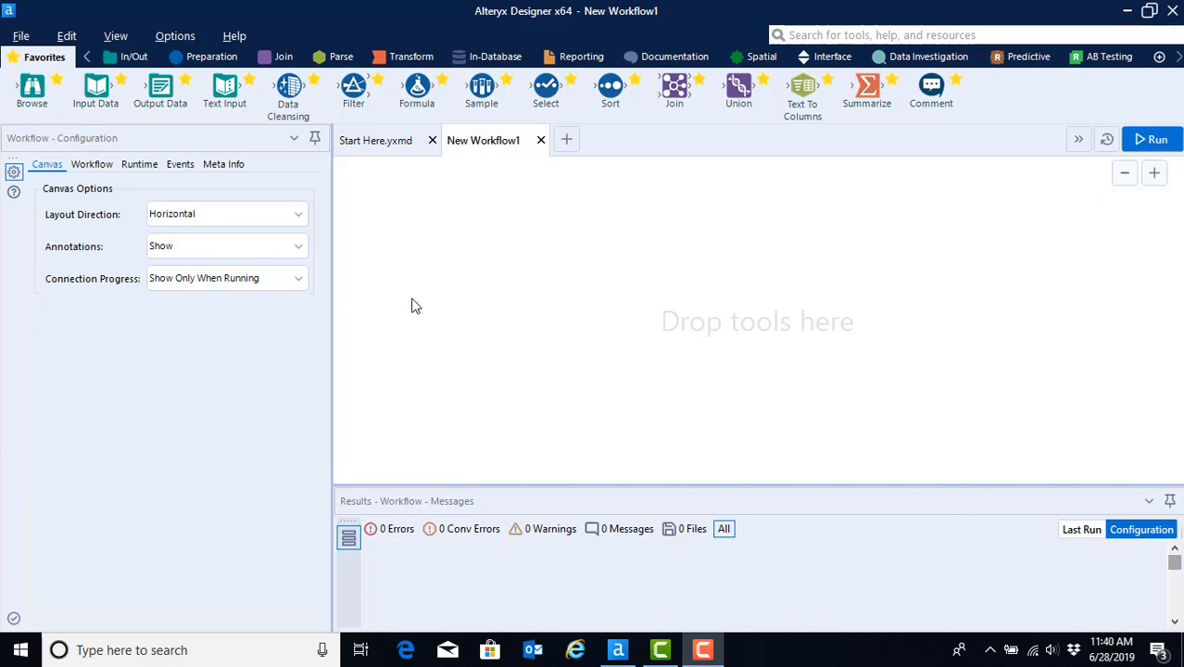
{"action": "mouse_move", "coordinate": [428, 293]}
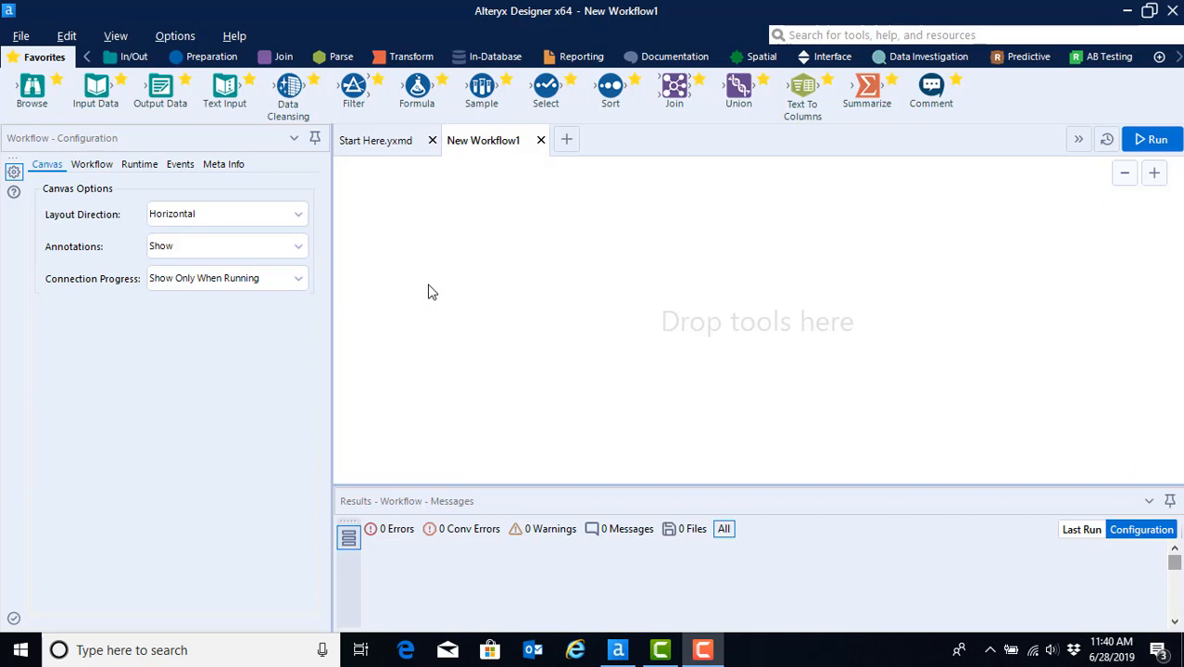
{"action": "mouse_move", "coordinate": [664, 451]}
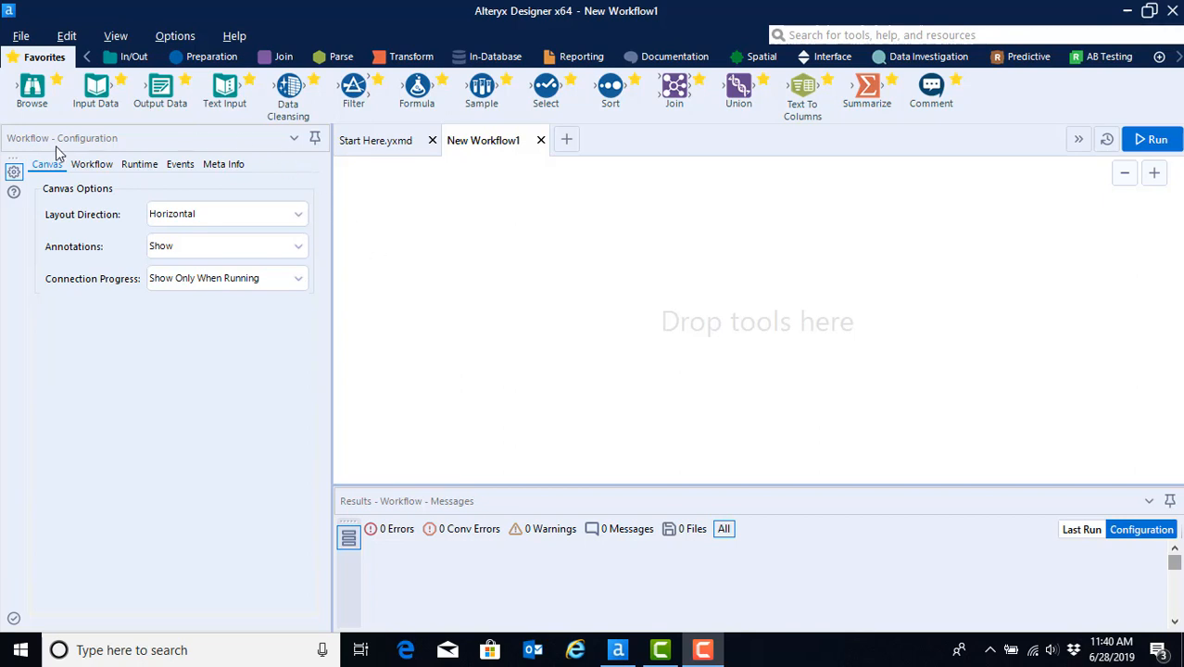
{"action": "mouse_move", "coordinate": [293, 300]}
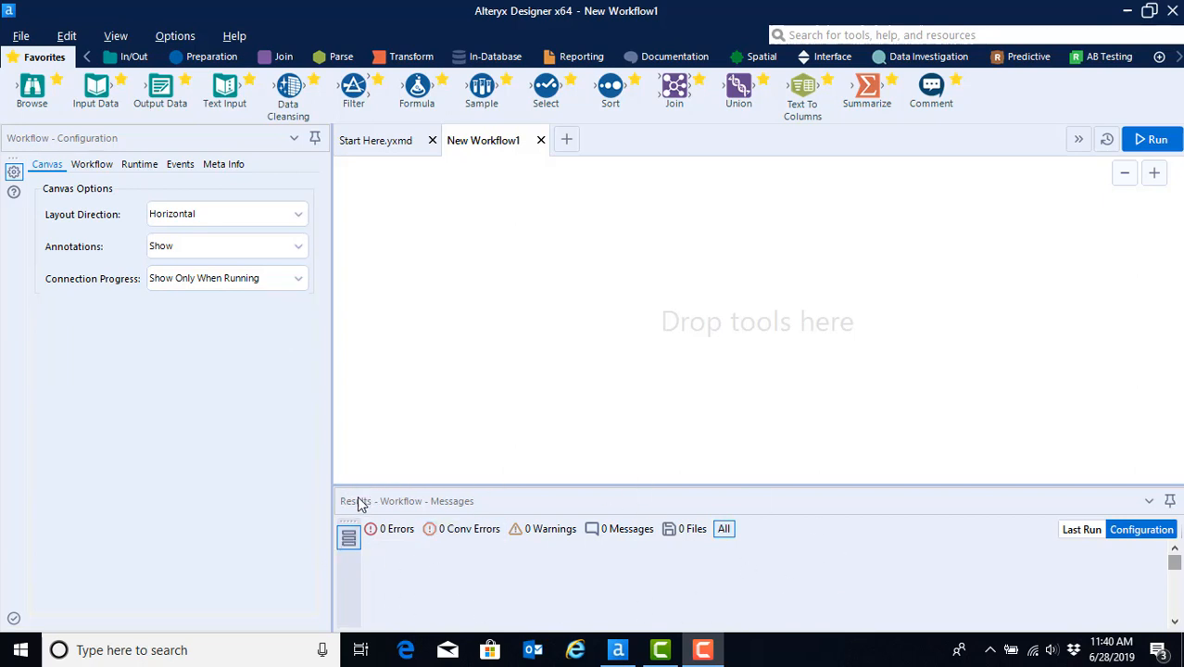
{"action": "mouse_move", "coordinate": [362, 504]}
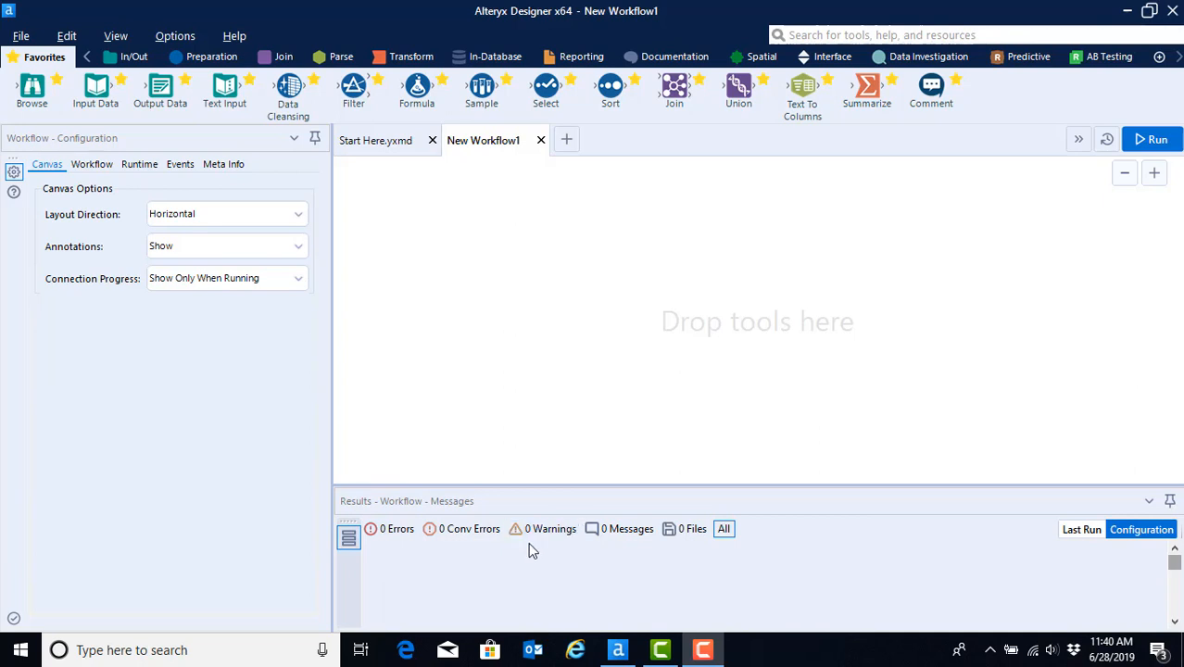
{"action": "mouse_move", "coordinate": [493, 563]}
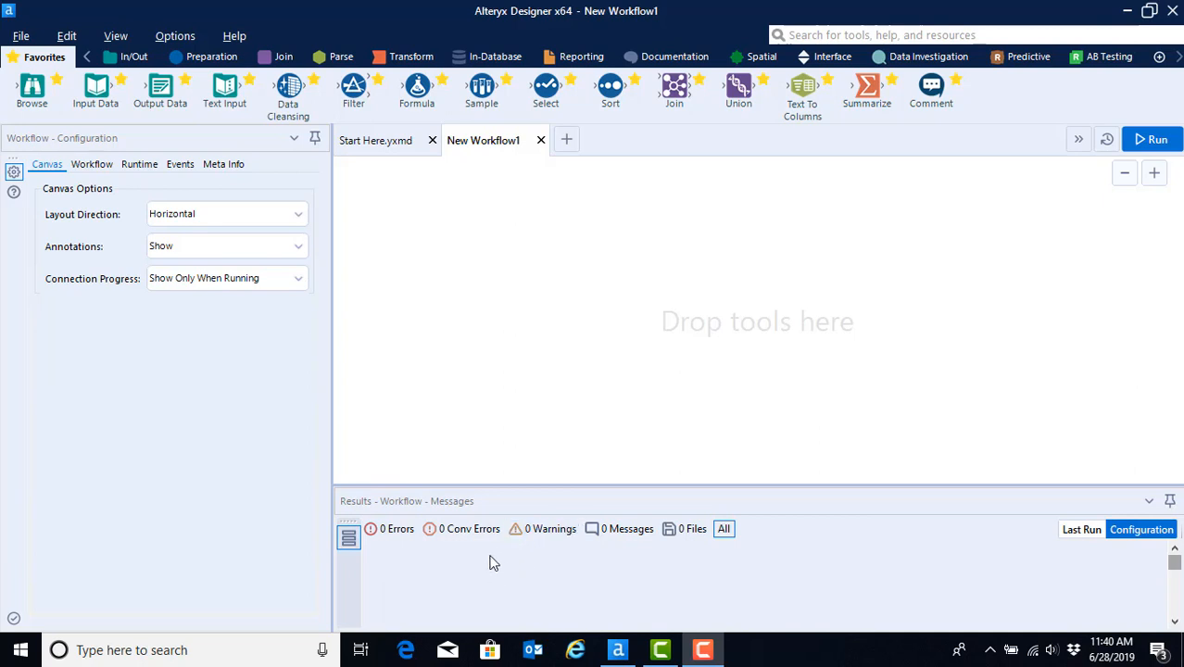
{"action": "mouse_move", "coordinate": [461, 567]}
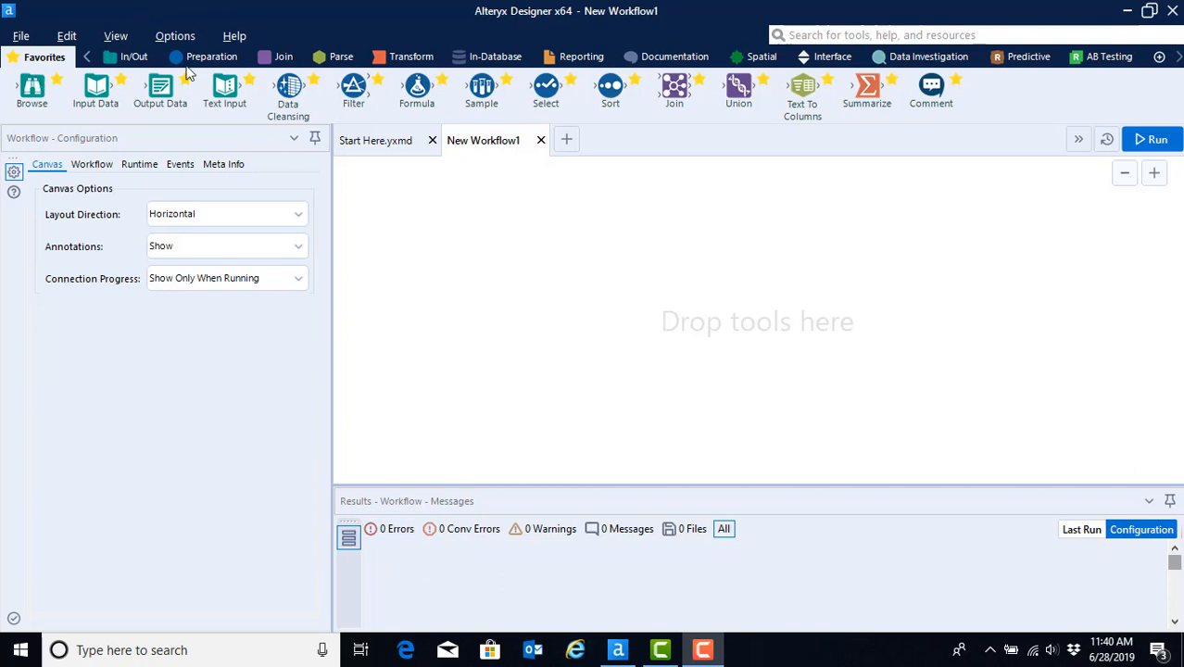
{"action": "mouse_move", "coordinate": [31, 89]}
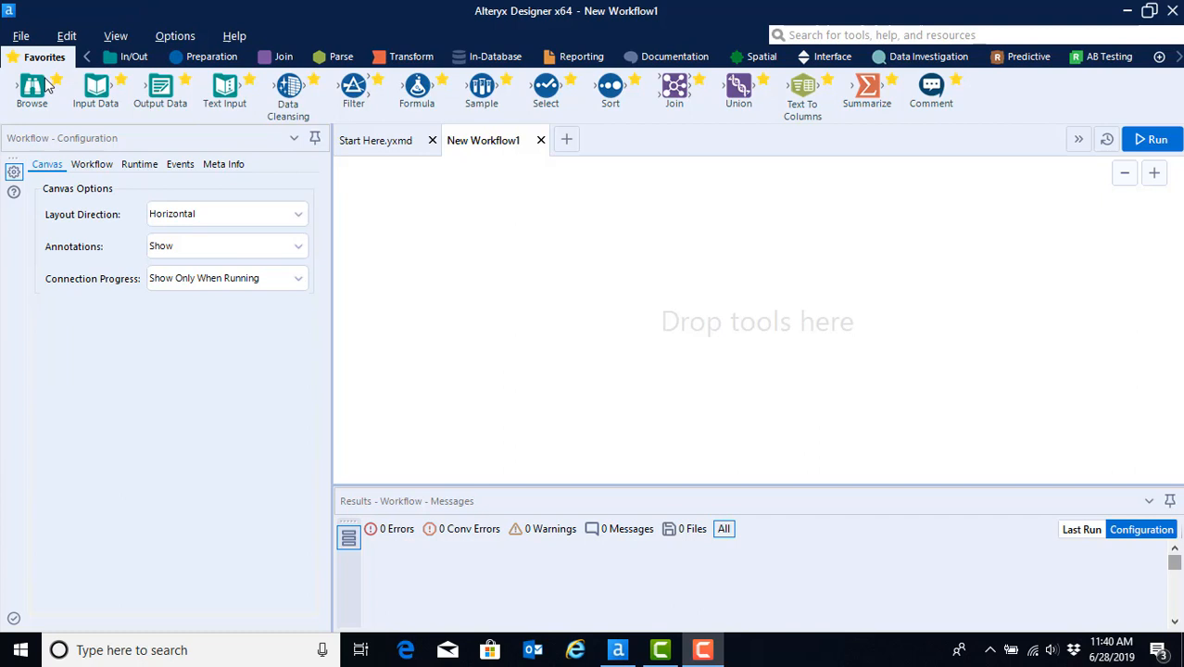
{"action": "mouse_move", "coordinate": [152, 103]}
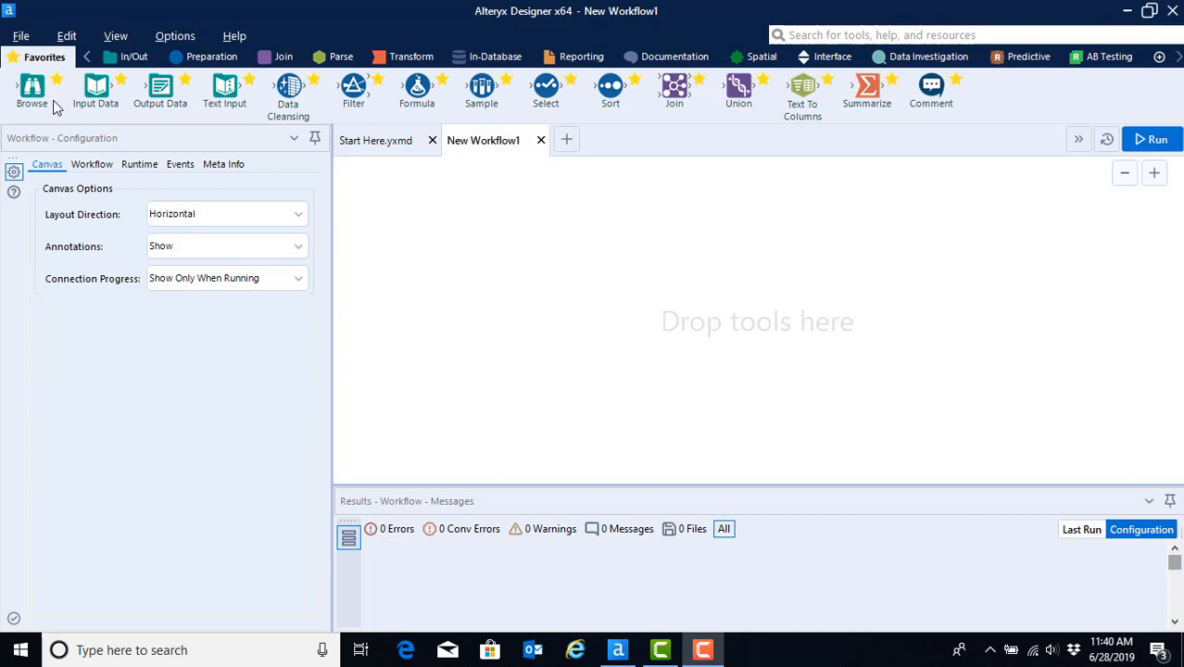
{"action": "mouse_move", "coordinate": [26, 111]}
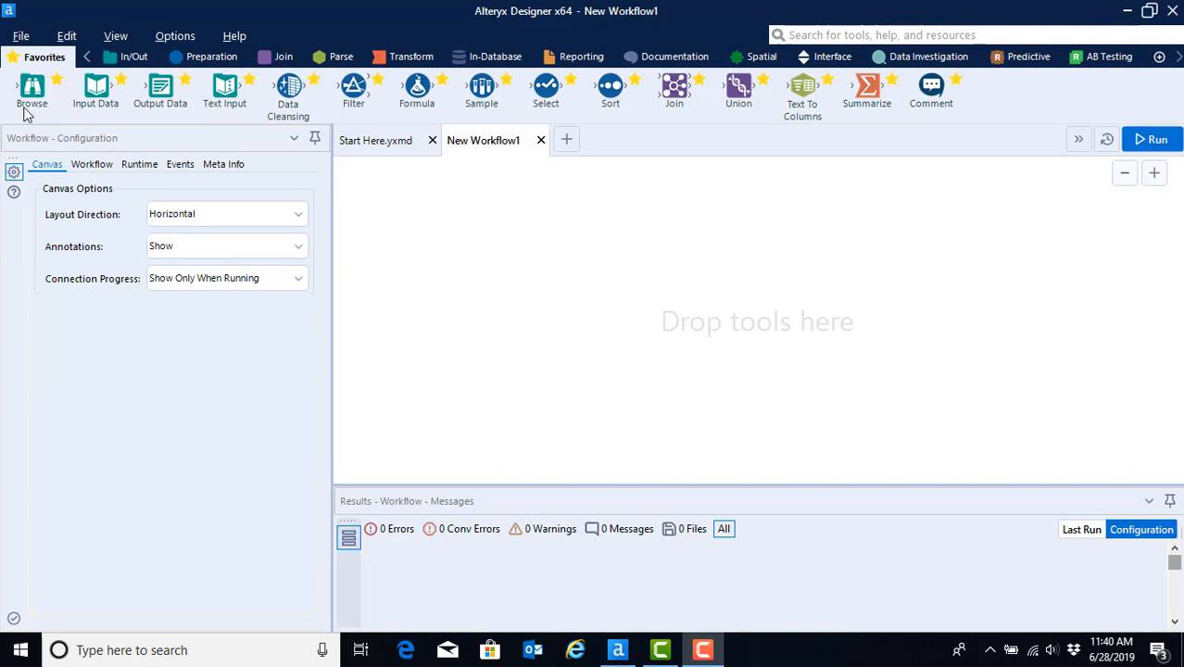
{"action": "mouse_move", "coordinate": [67, 101]}
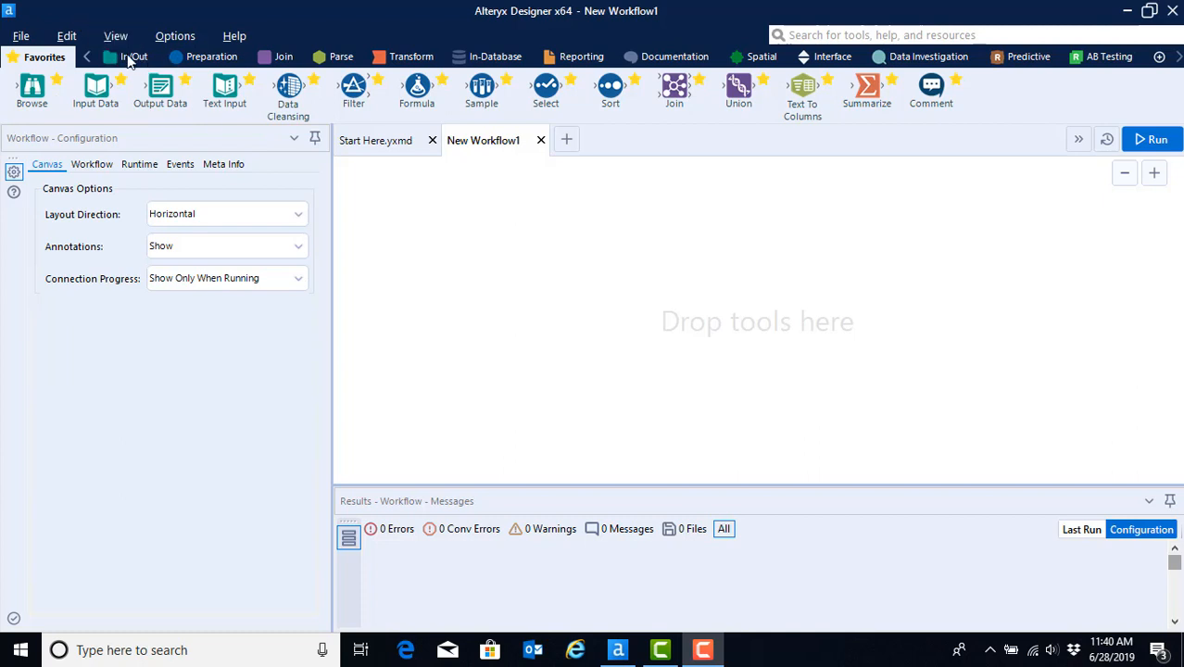
{"action": "mouse_move", "coordinate": [215, 70]}
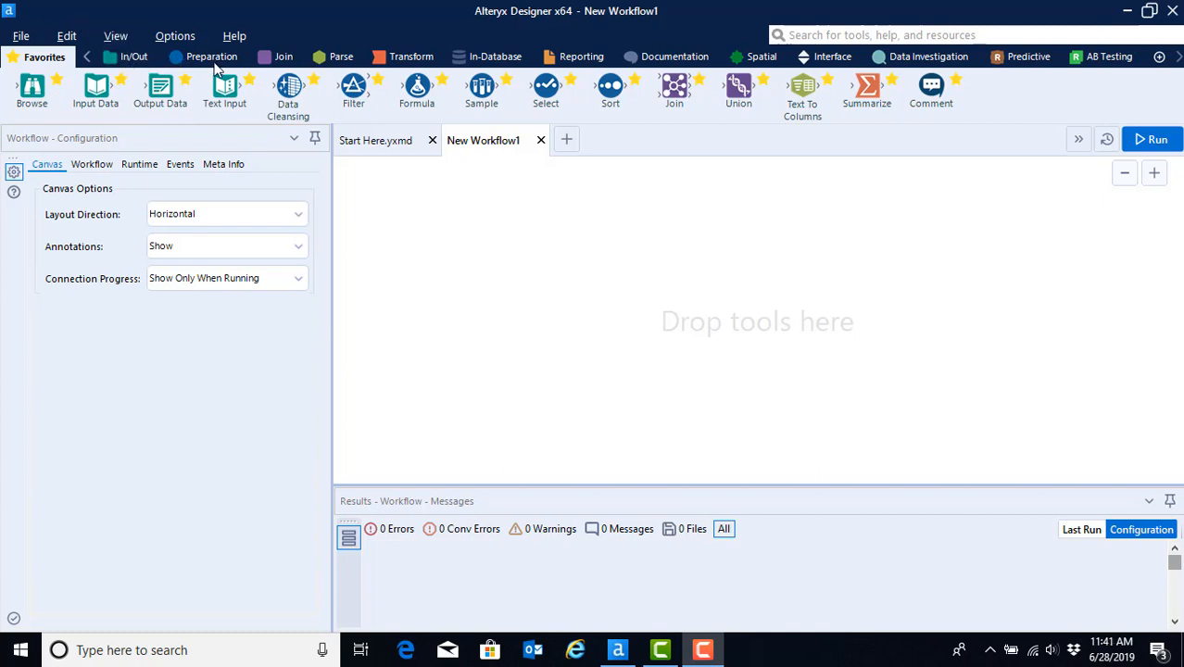
{"action": "mouse_move", "coordinate": [274, 65]}
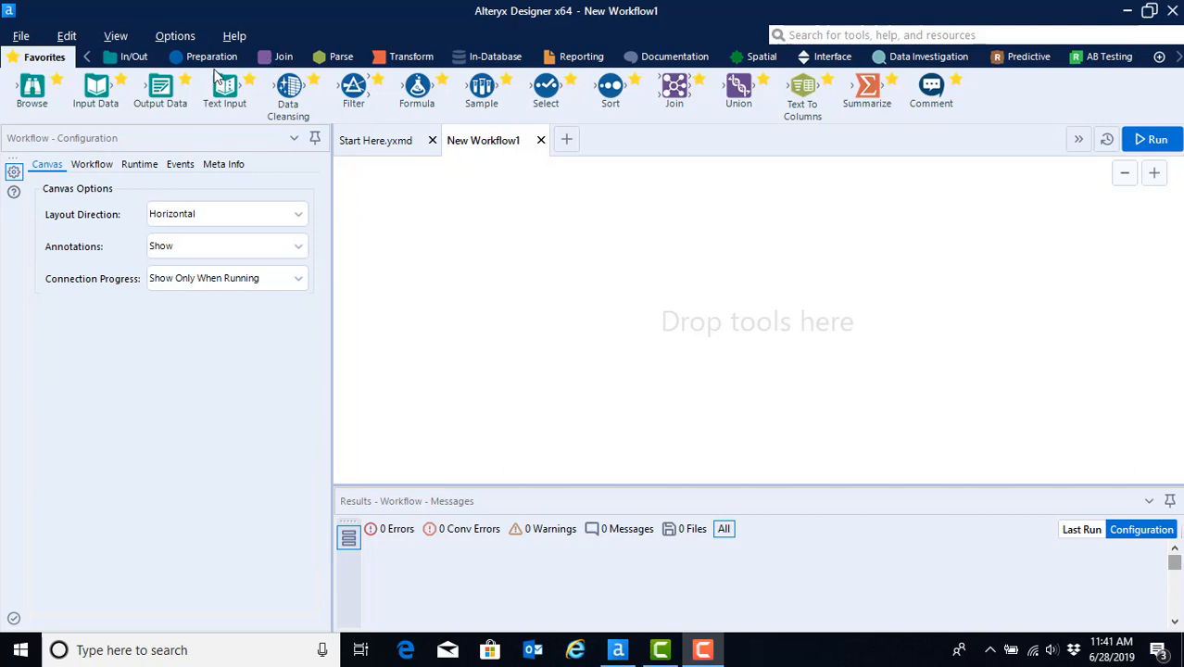
{"action": "mouse_move", "coordinate": [182, 63]}
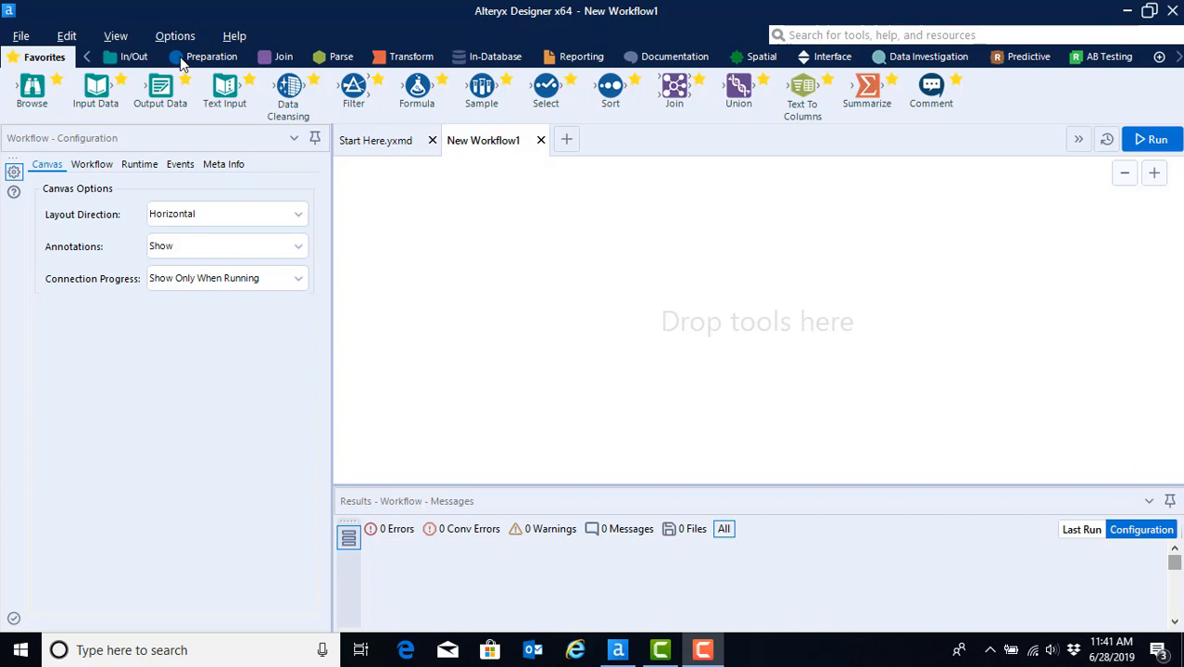
{"action": "mouse_move", "coordinate": [185, 115]}
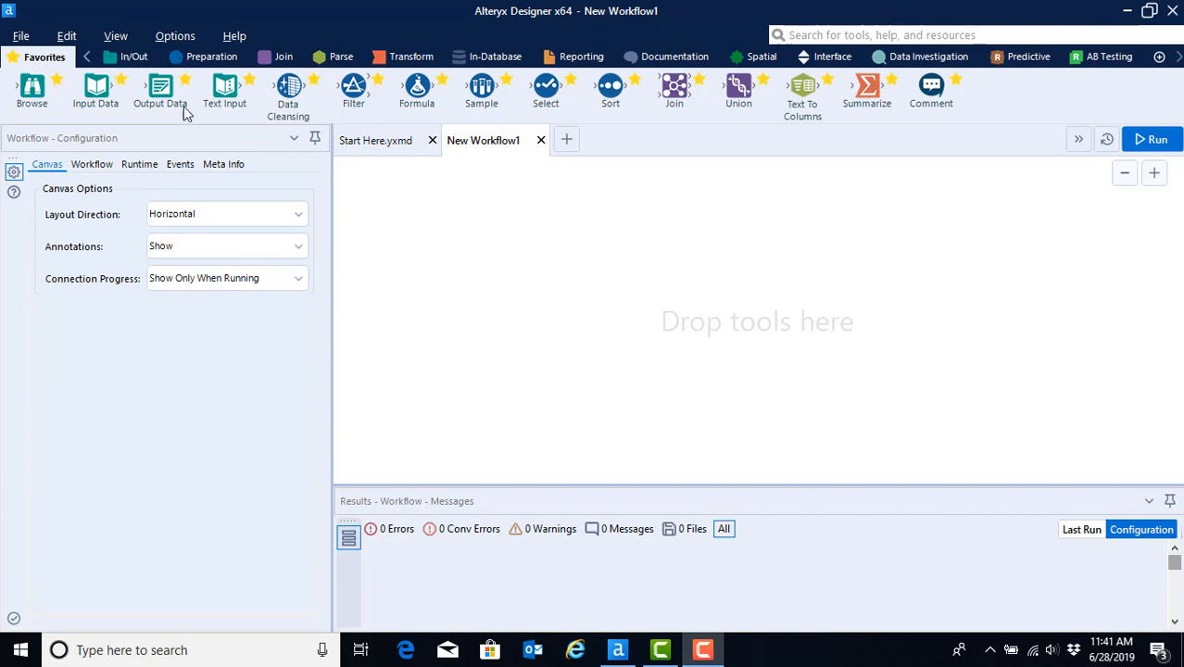
Show the Preparation tool category in the palette above the empty canvas.
{"action": "left_click", "coordinate": [211, 55]}
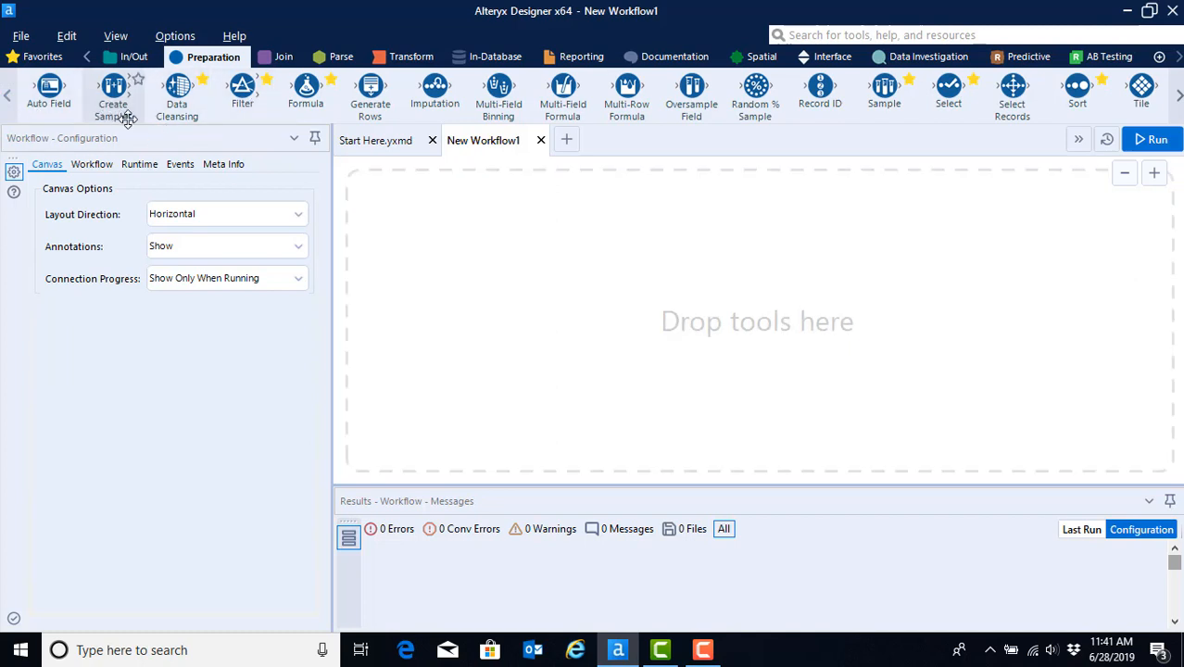
{"action": "mouse_move", "coordinate": [152, 115]}
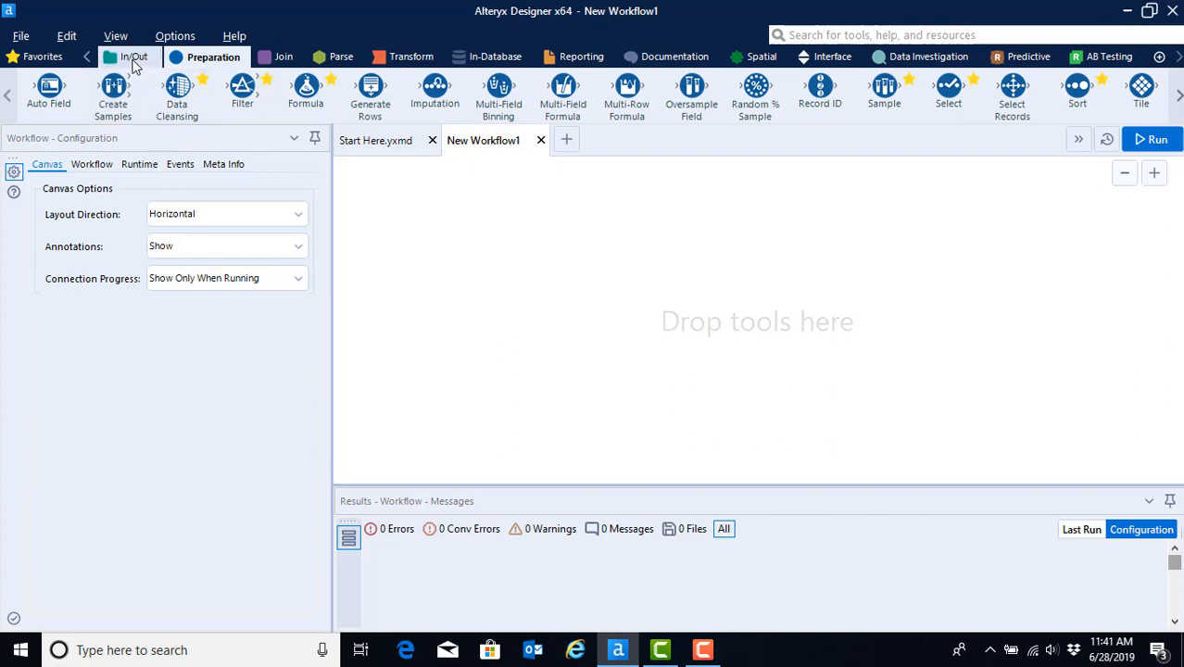
From the In/Out category, place an Input Data tool near the canvas top left.
{"action": "left_click", "coordinate": [134, 55]}
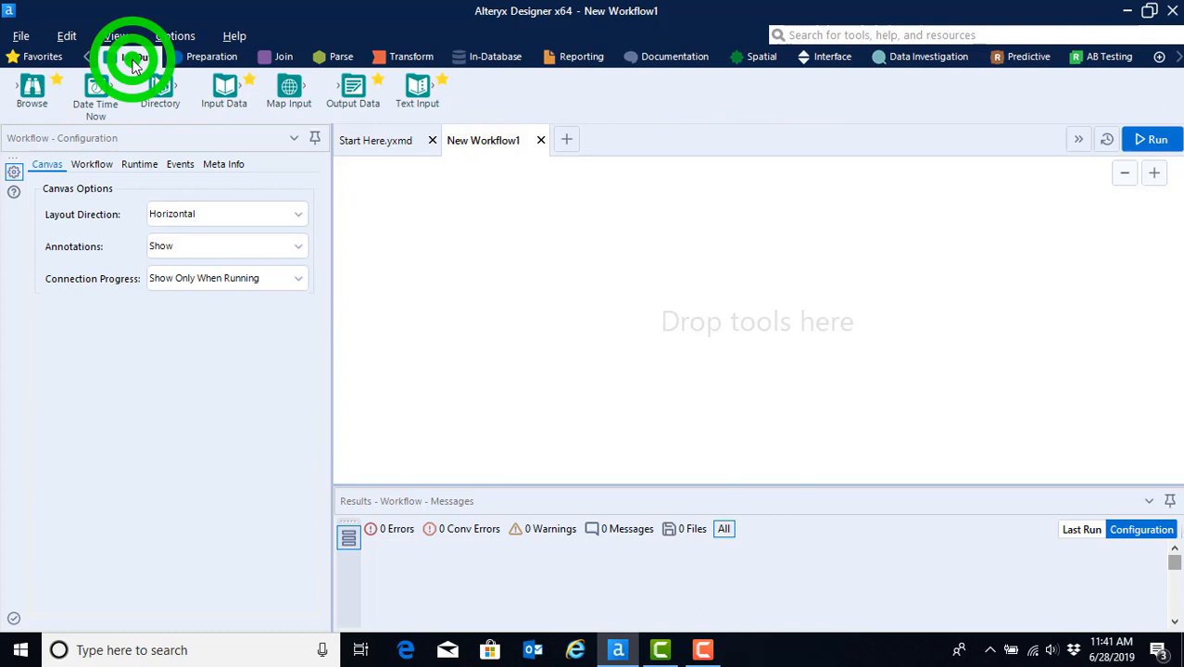
{"action": "left_click", "coordinate": [137, 56]}
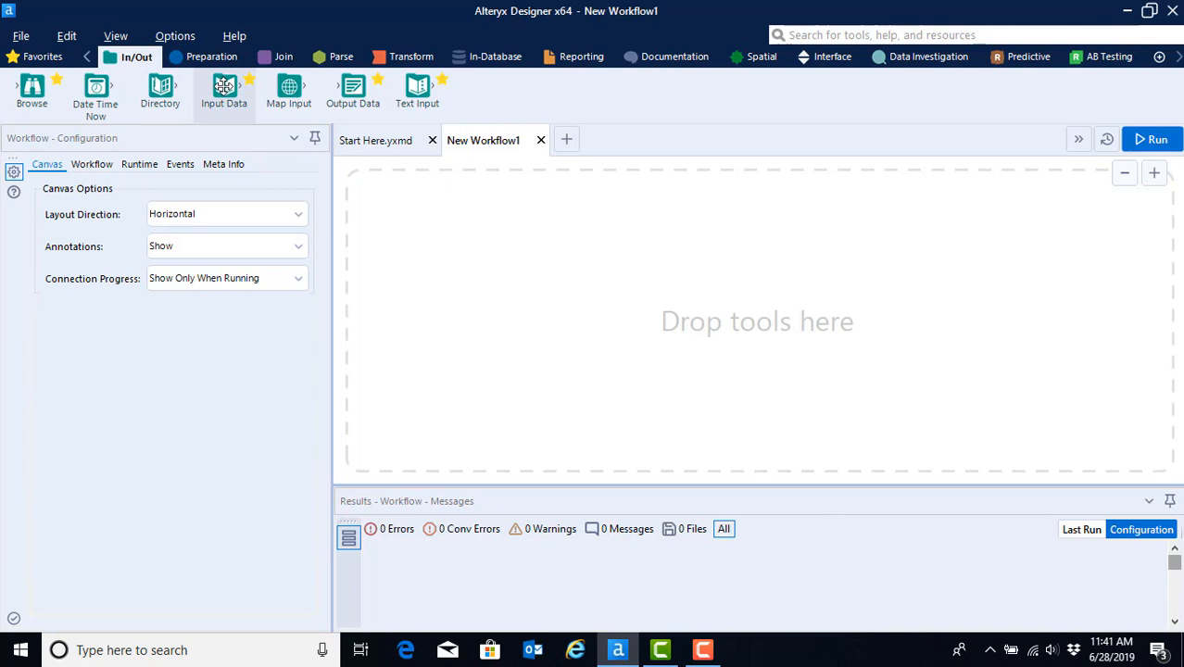
{"action": "mouse_move", "coordinate": [152, 72]}
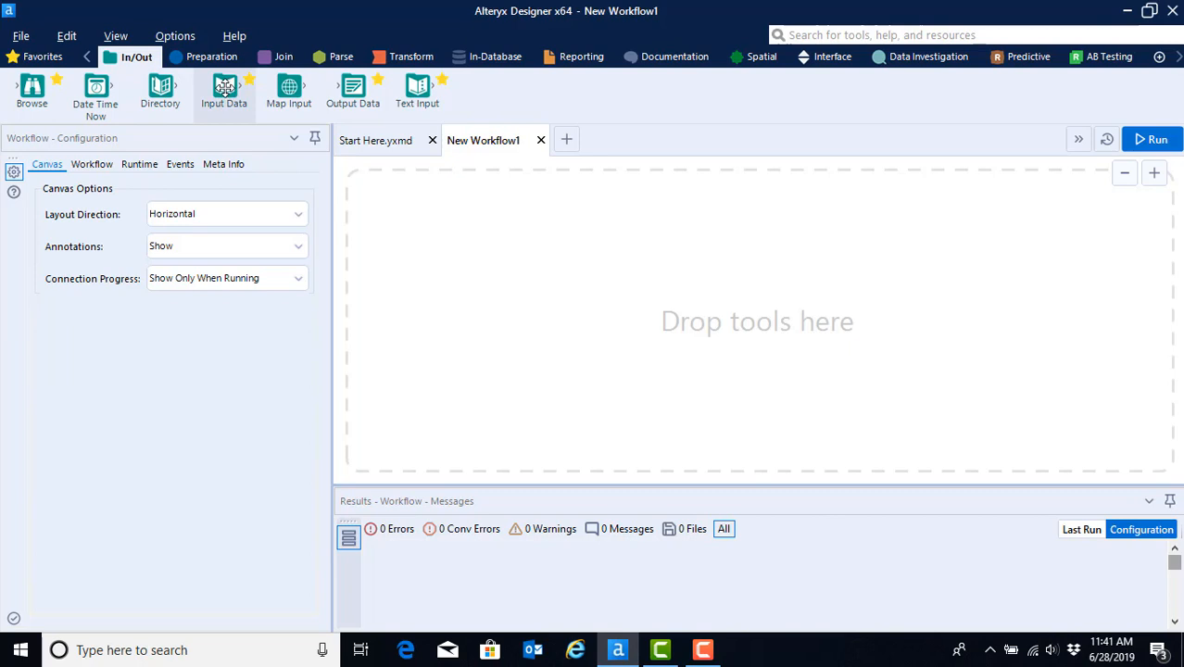
{"action": "left_click_drag", "start_coordinate": [224, 89], "coordinate": [410, 244]}
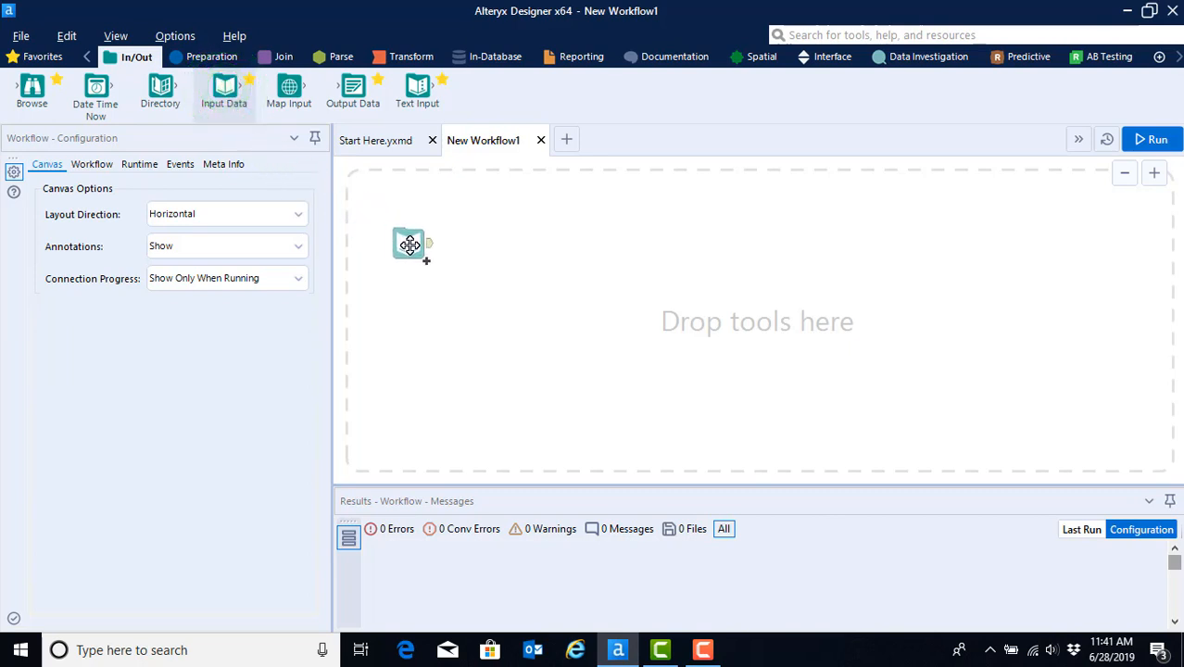
{"action": "left_click", "coordinate": [415, 250]}
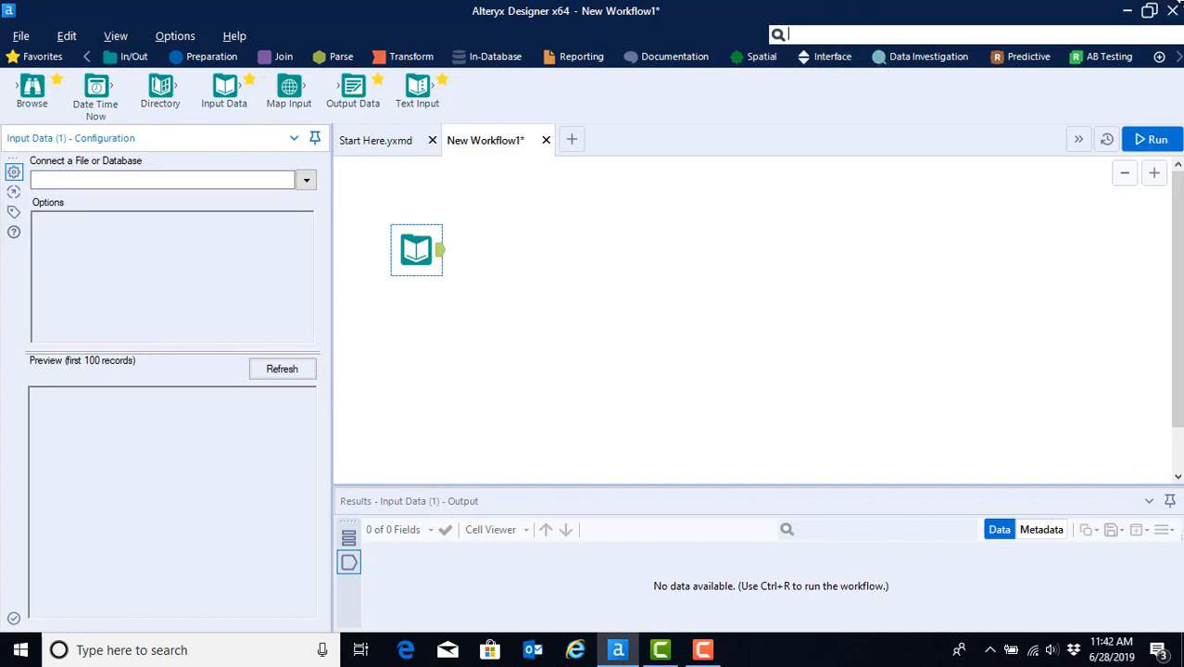
Search the palette for 'input', add Input Data from the results, then search 'hand'.
{"action": "type", "text": "input"}
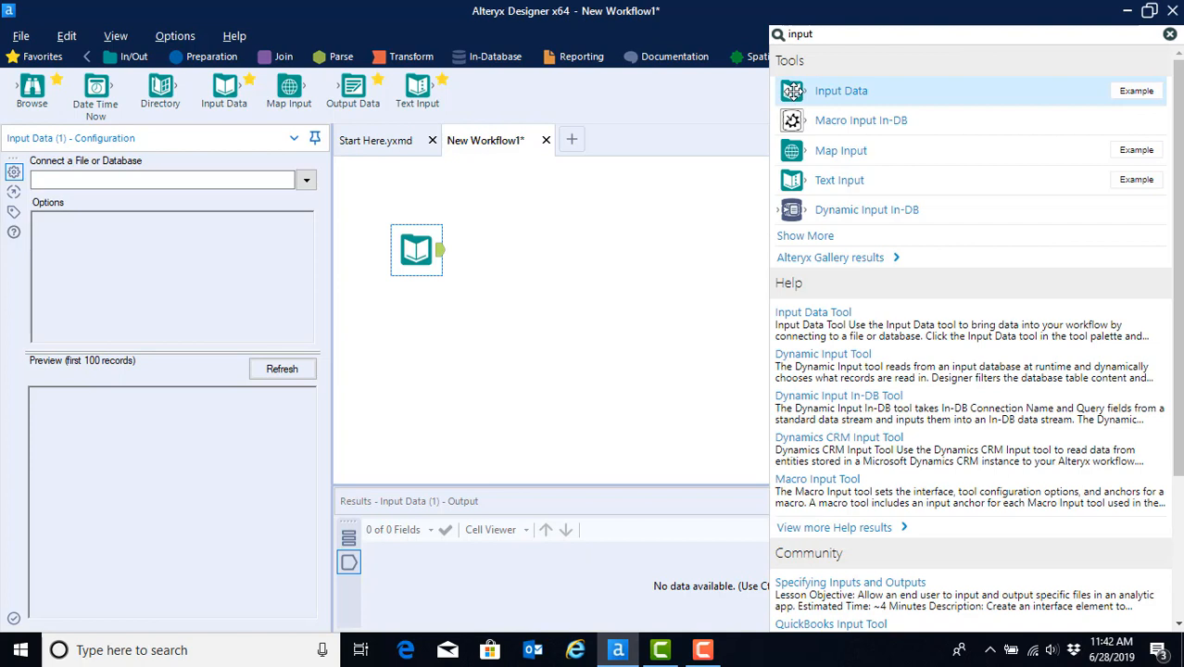
{"action": "left_click", "coordinate": [793, 89]}
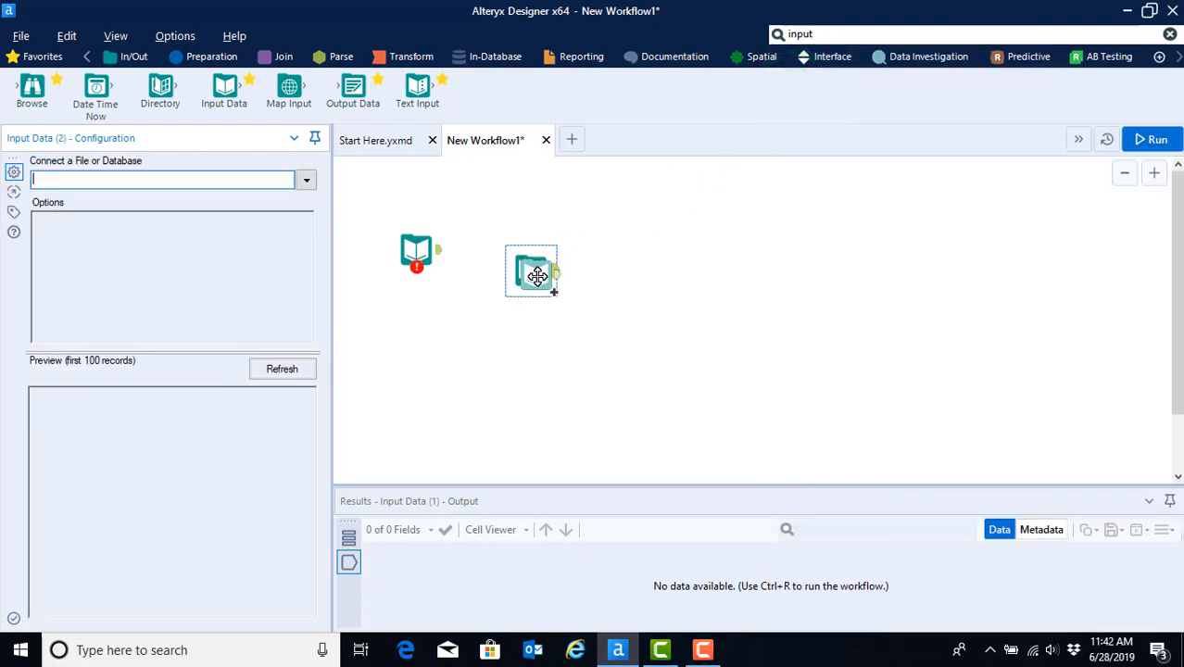
{"action": "mouse_move", "coordinate": [535, 274]}
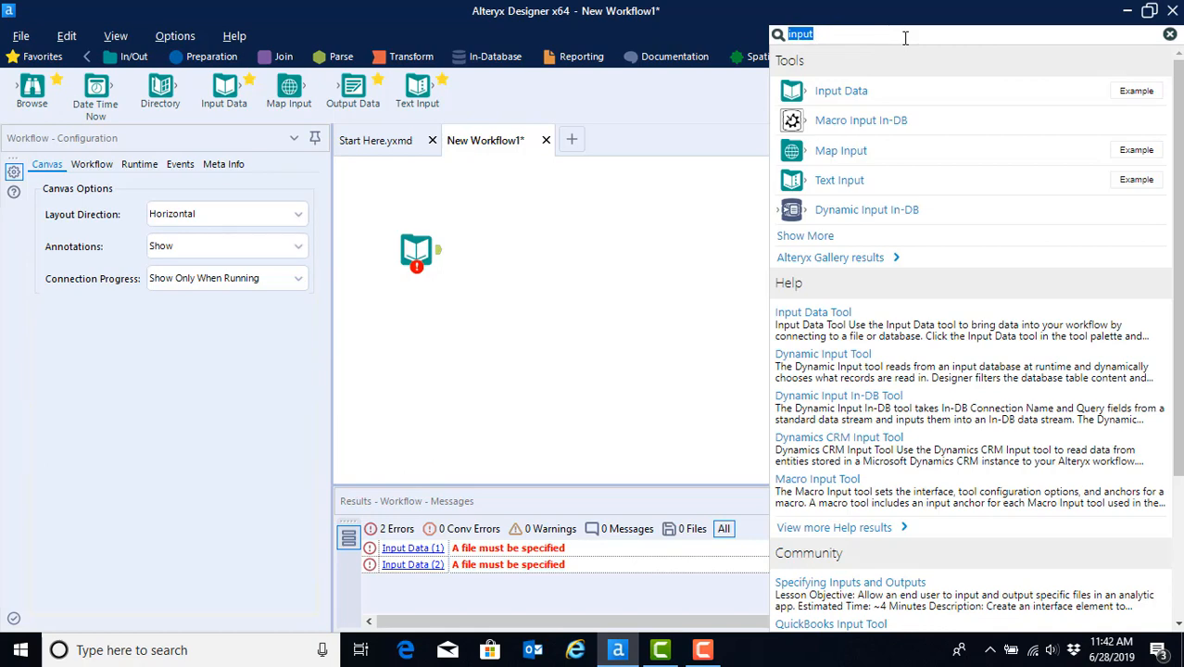
{"action": "type", "text": "hand"}
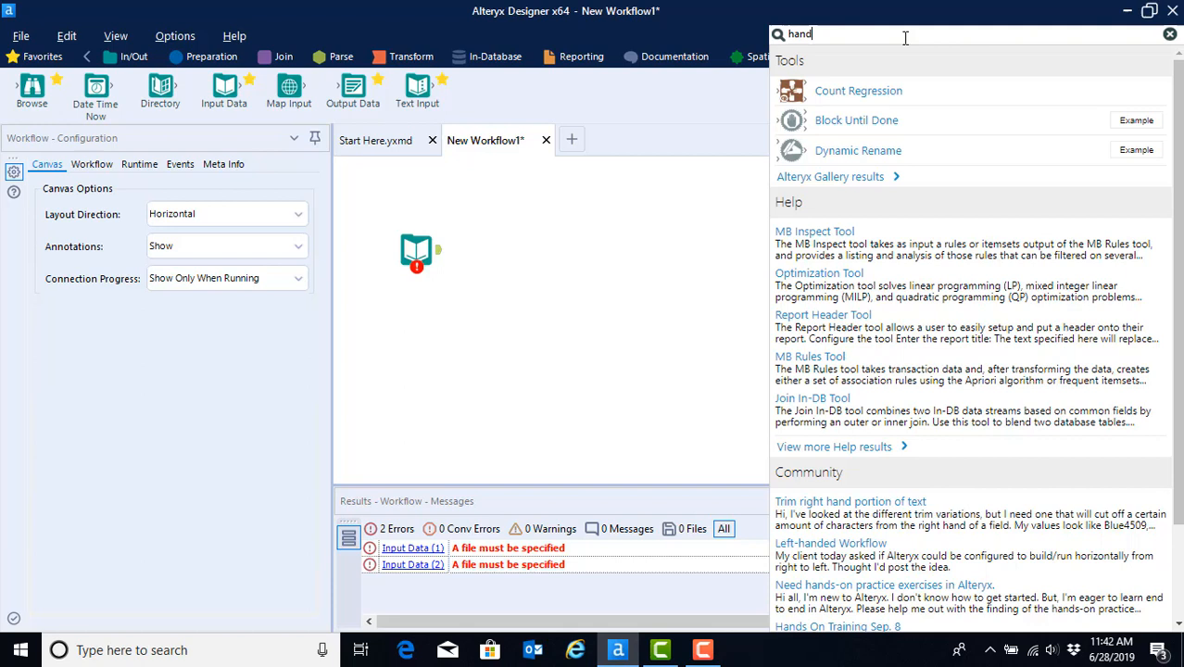
{"action": "mouse_move", "coordinate": [856, 150]}
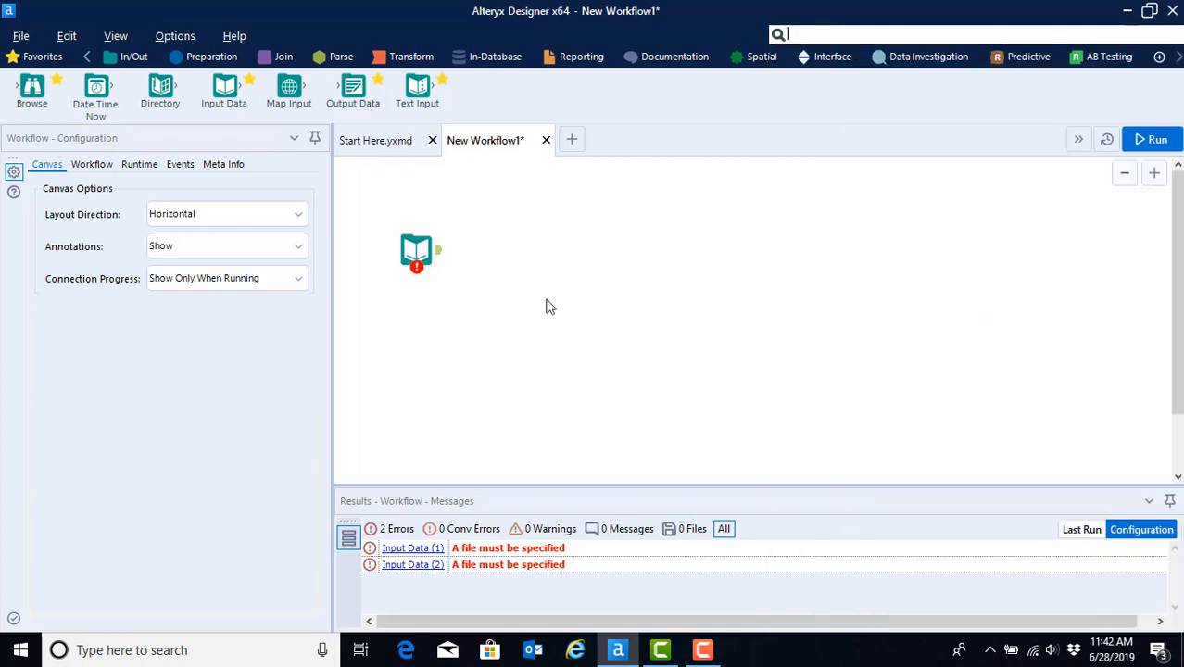
{"action": "mouse_move", "coordinate": [545, 297]}
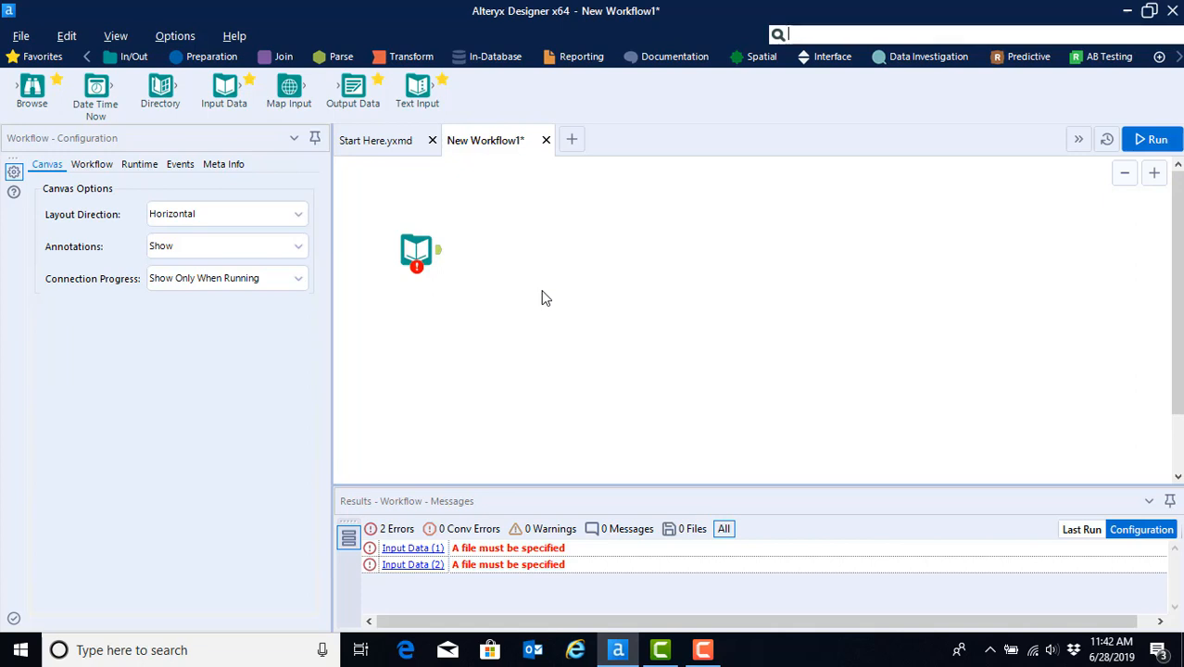
{"action": "left_click", "coordinate": [415, 250]}
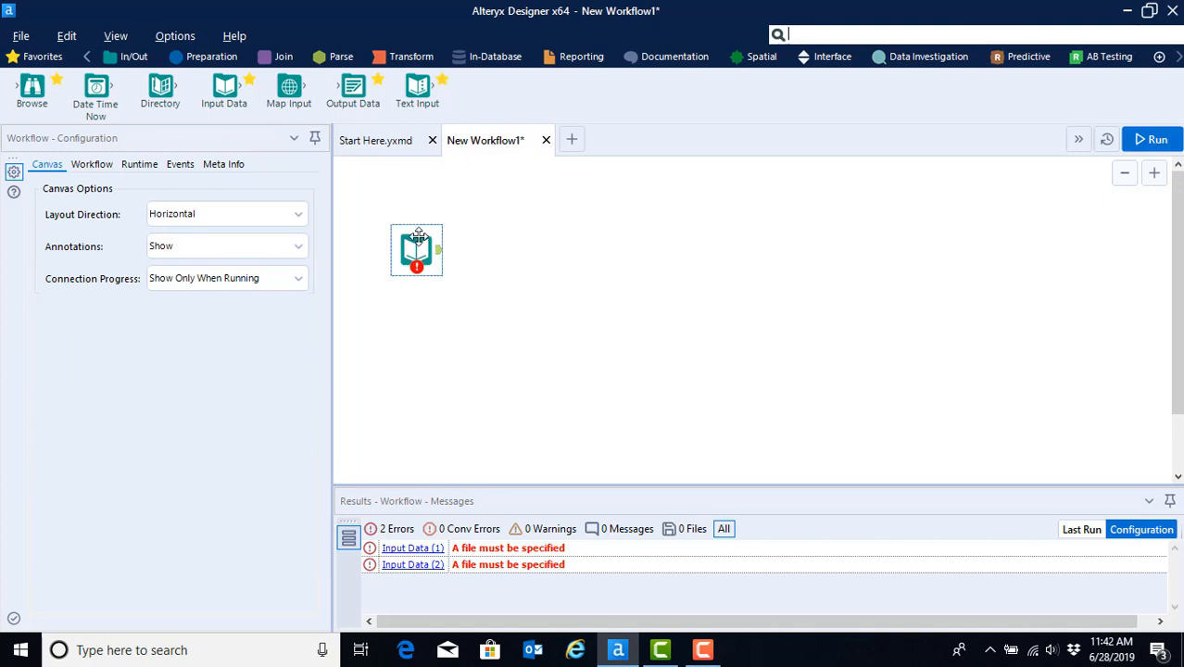
{"action": "mouse_move", "coordinate": [415, 243]}
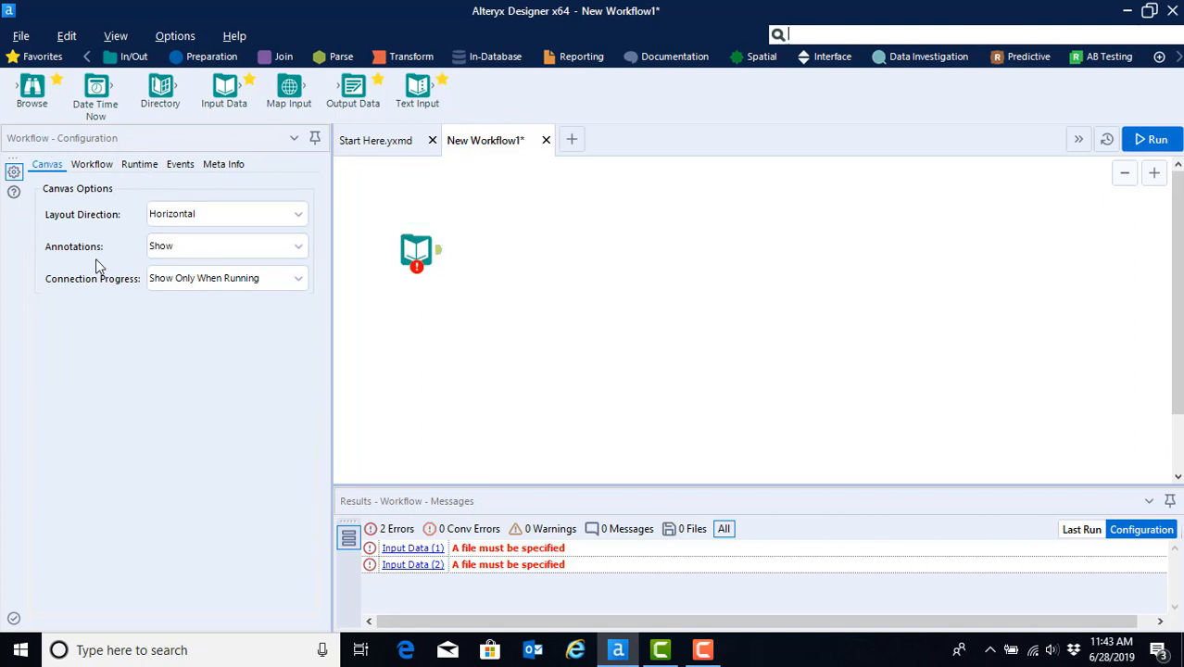
{"action": "mouse_move", "coordinate": [100, 267]}
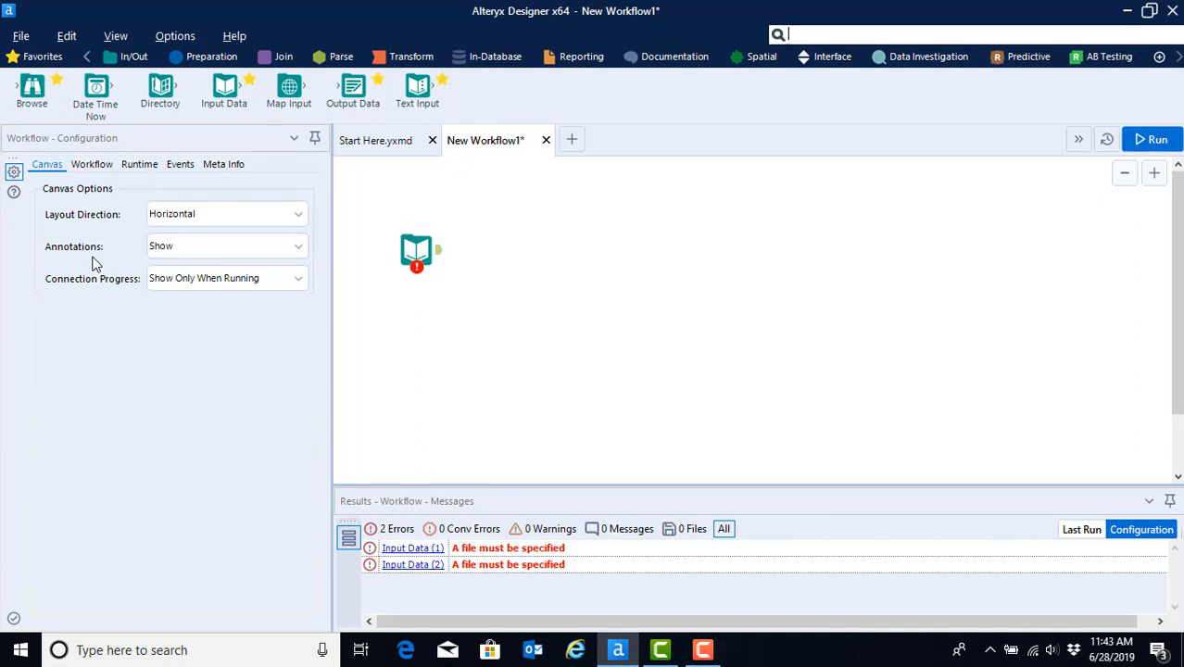
{"action": "mouse_move", "coordinate": [104, 282]}
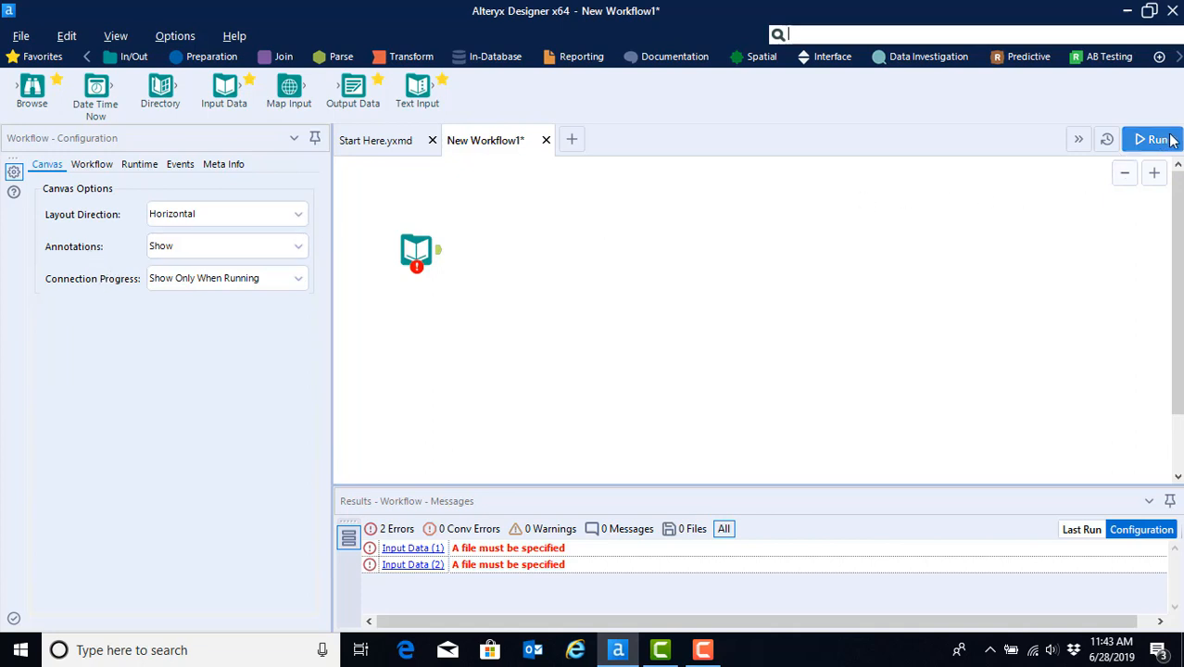
{"action": "mouse_move", "coordinate": [1157, 139]}
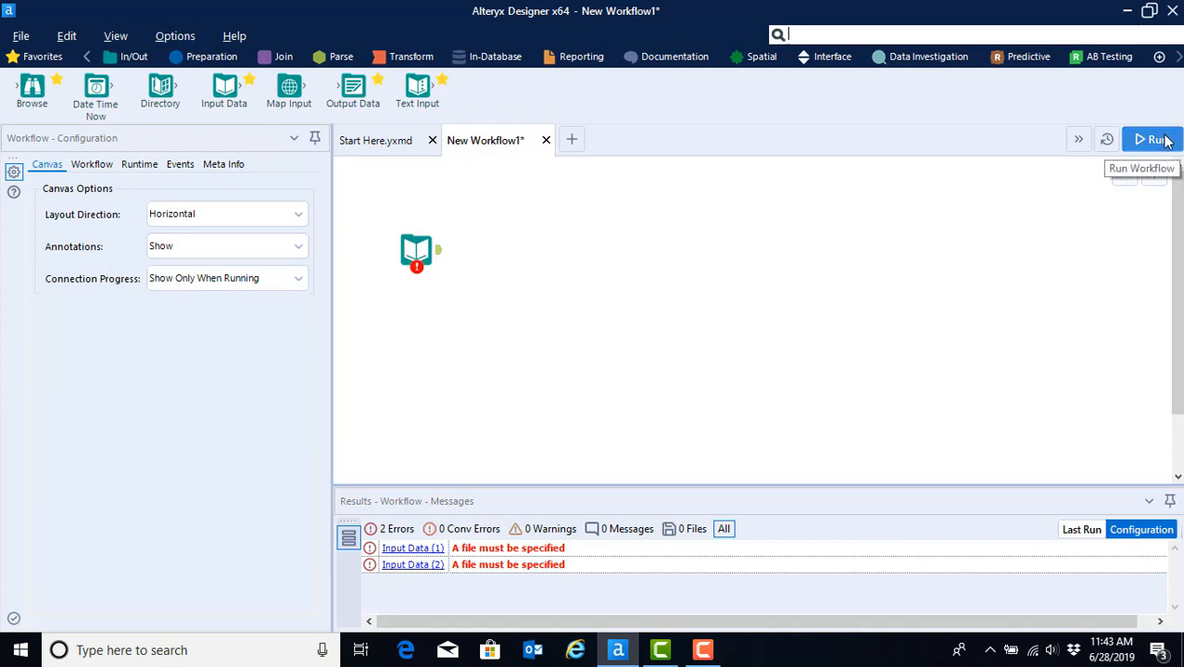